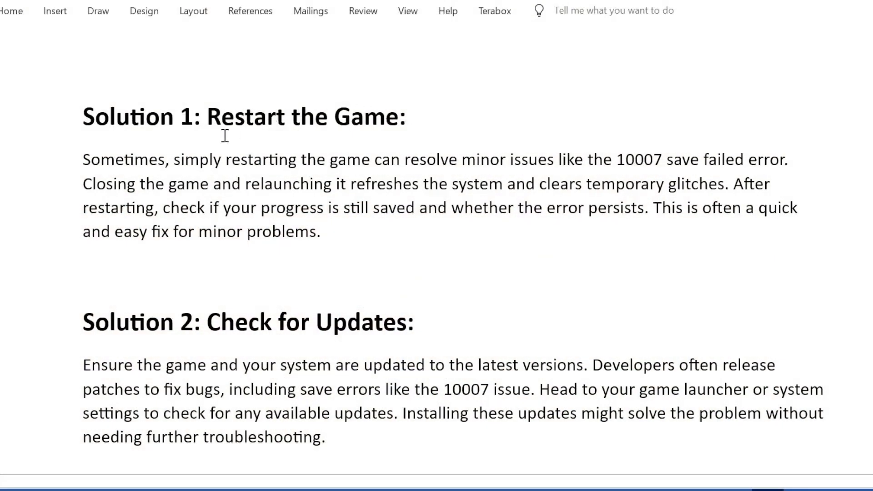
mouse_move(219, 169)
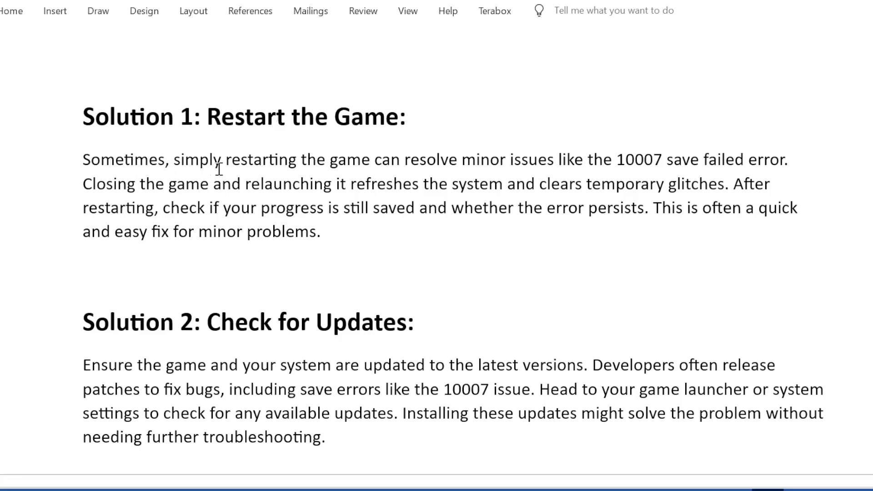
mouse_move(476, 161)
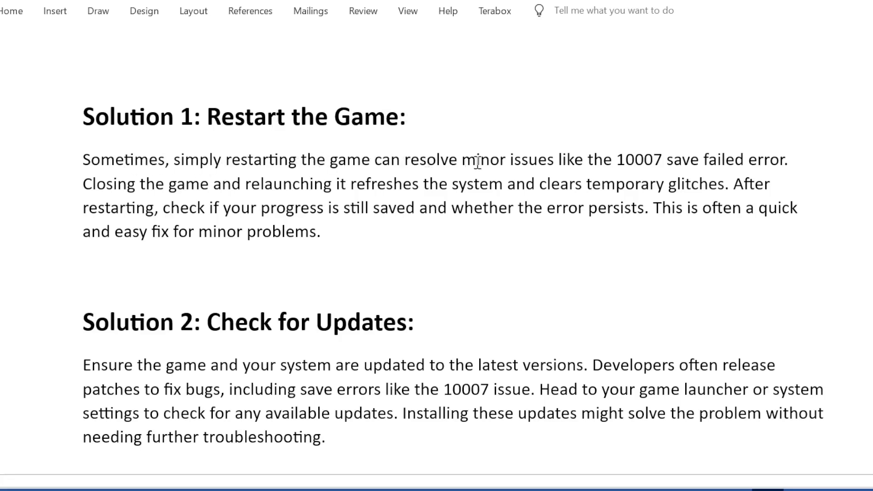
mouse_move(693, 169)
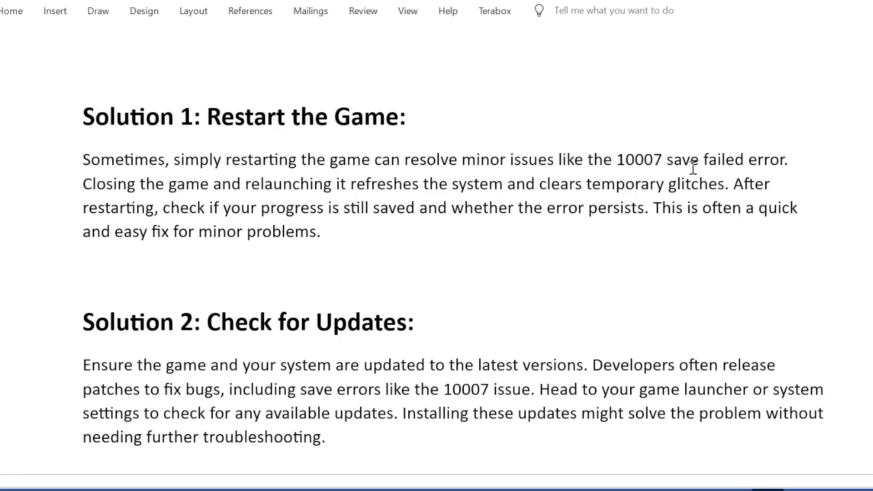
mouse_move(79, 197)
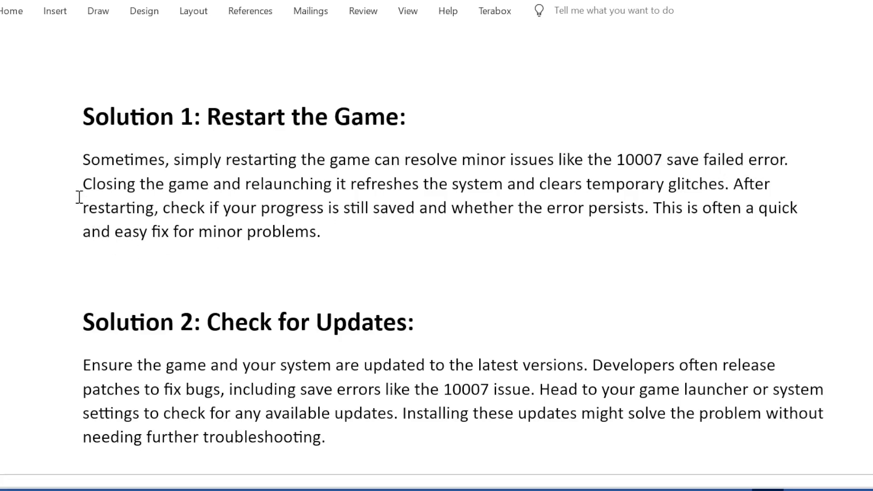
mouse_move(418, 192)
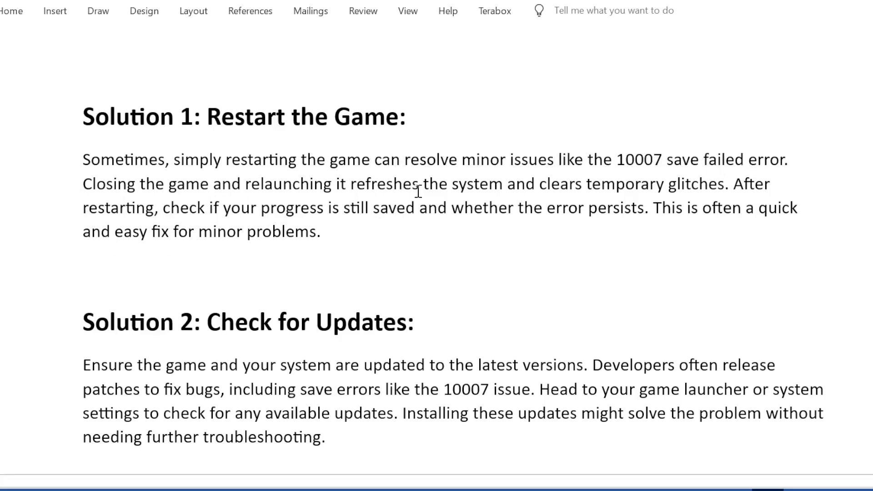
mouse_move(605, 180)
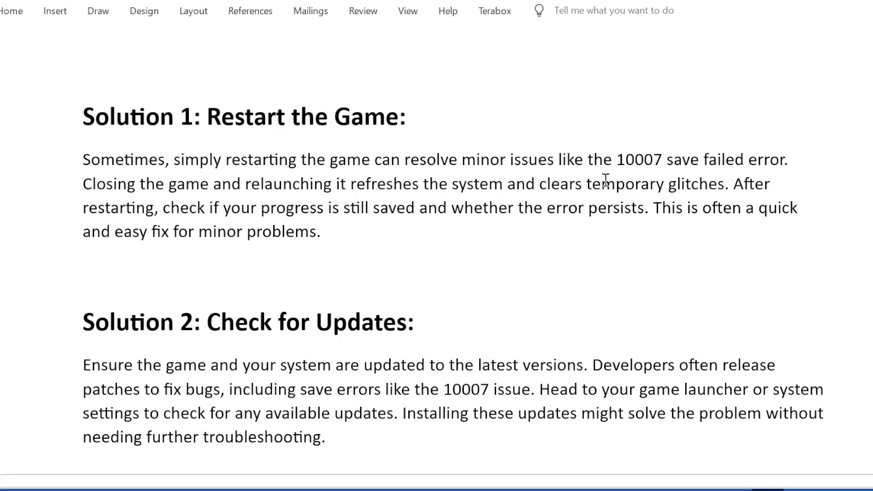
mouse_move(816, 184)
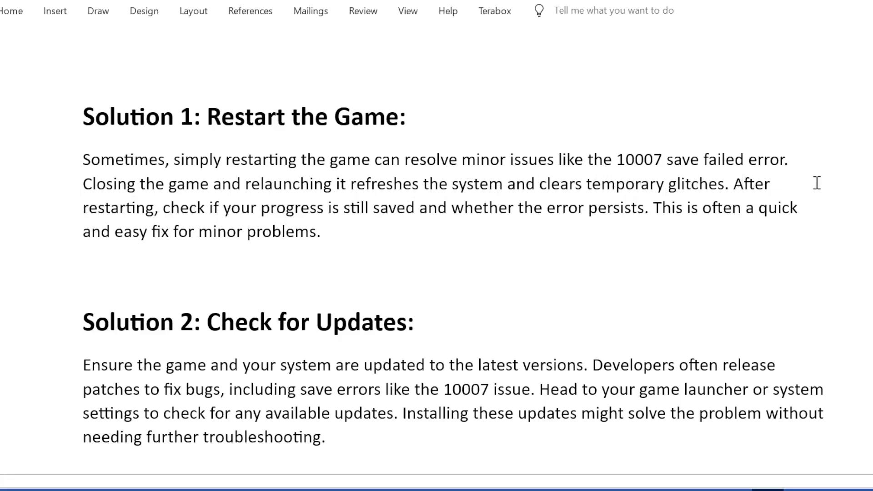
mouse_move(291, 216)
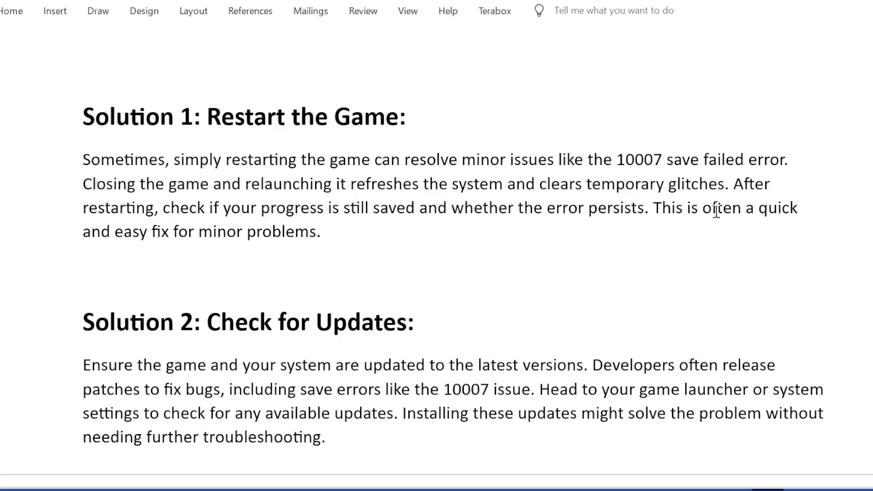
mouse_move(284, 244)
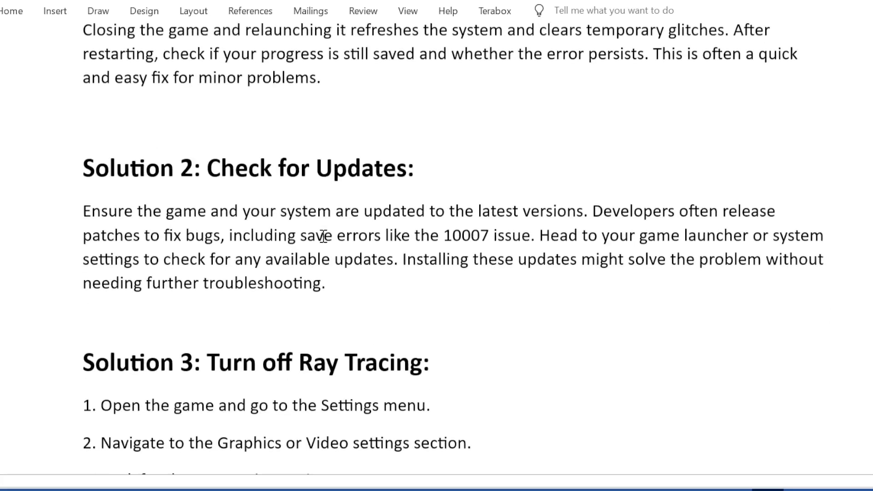
scroll("down", 3)
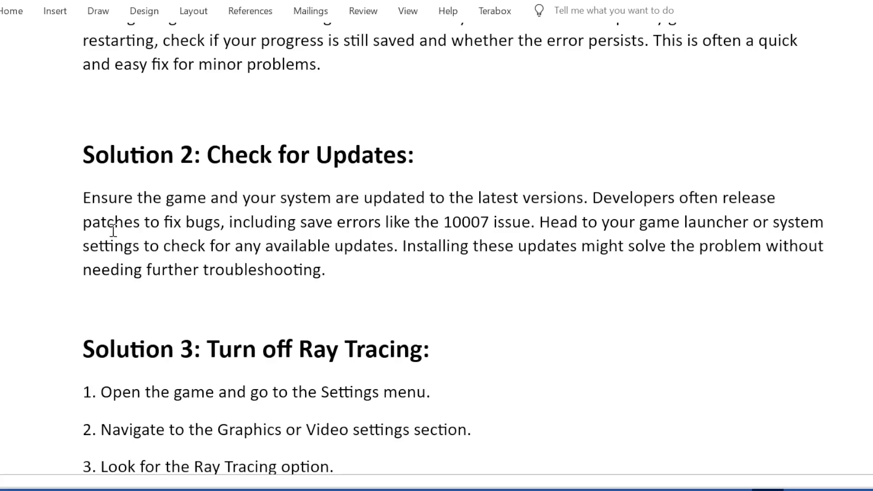
mouse_move(324, 226)
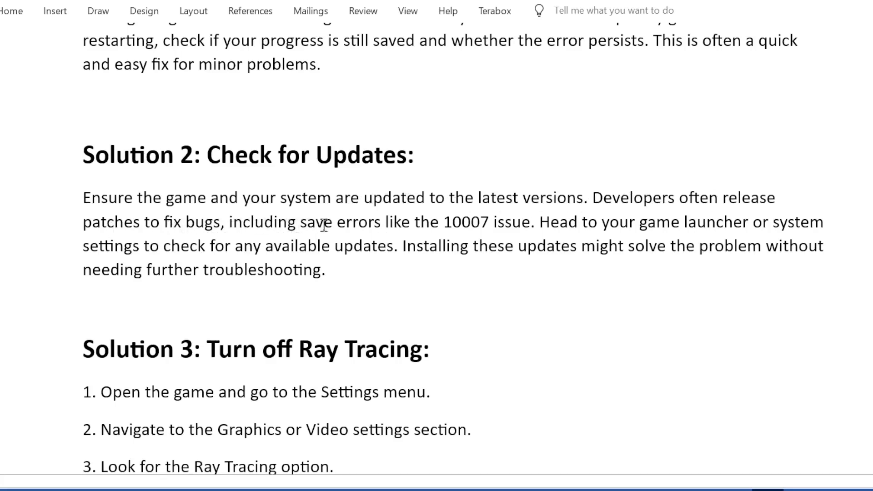
mouse_move(515, 227)
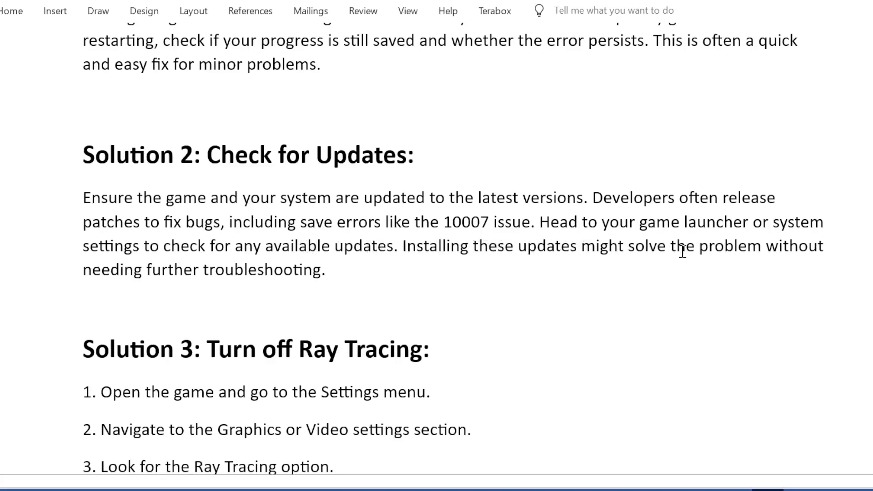
mouse_move(178, 279)
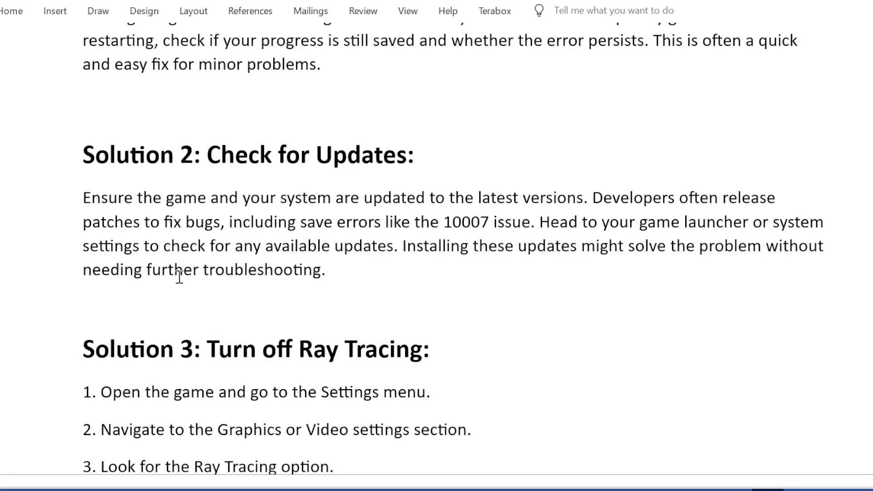
scroll("down", 3)
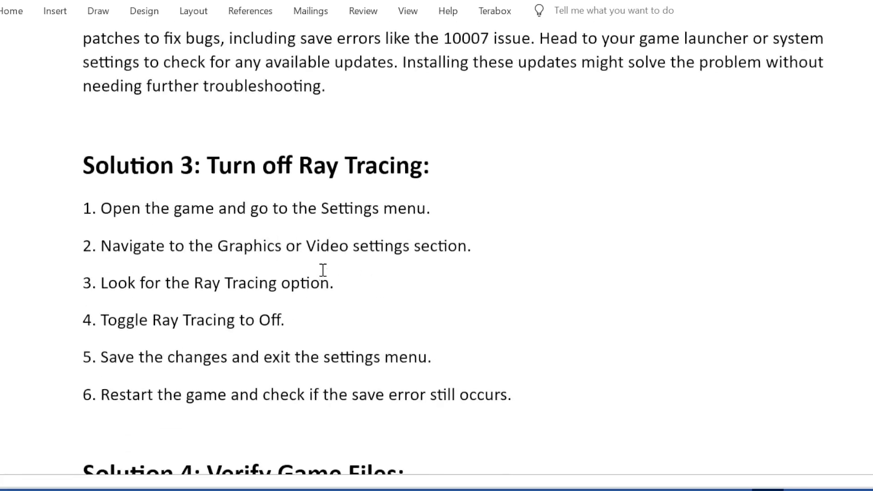
scroll("down", 3)
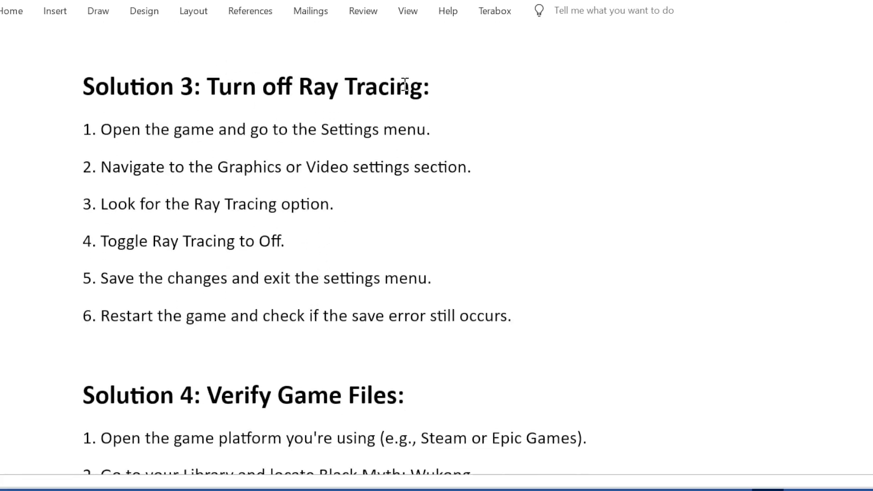
mouse_move(157, 130)
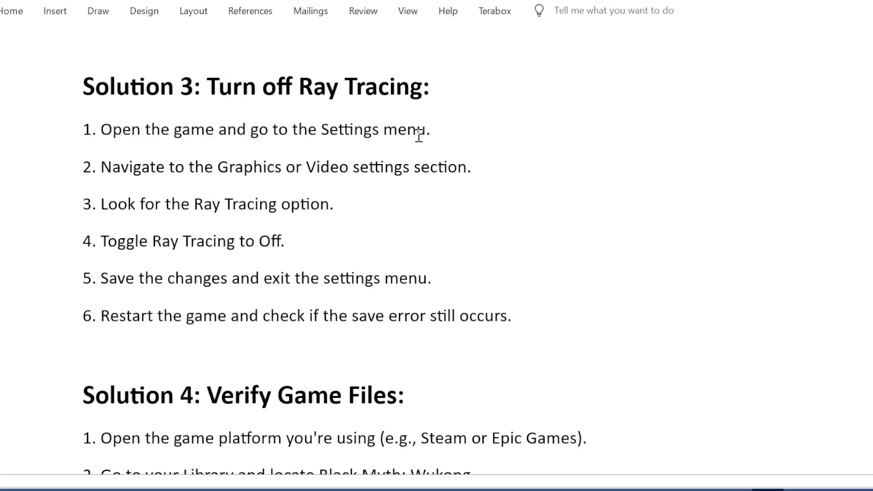
mouse_move(257, 175)
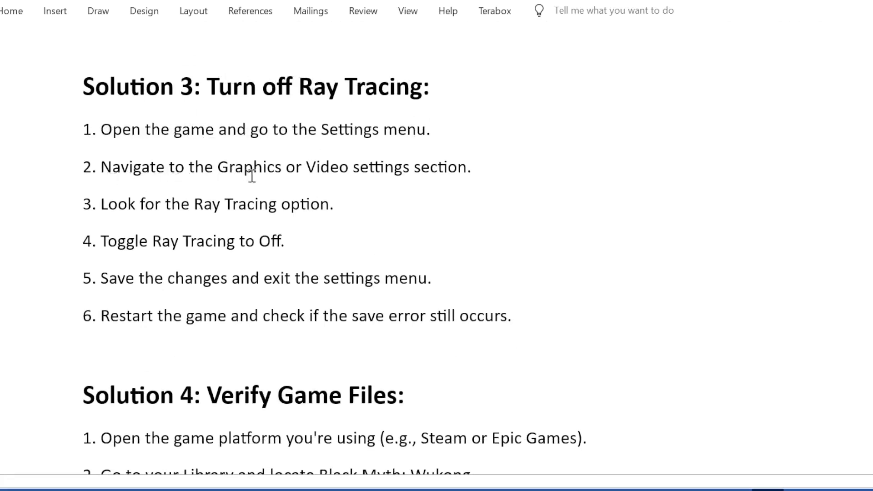
mouse_move(189, 188)
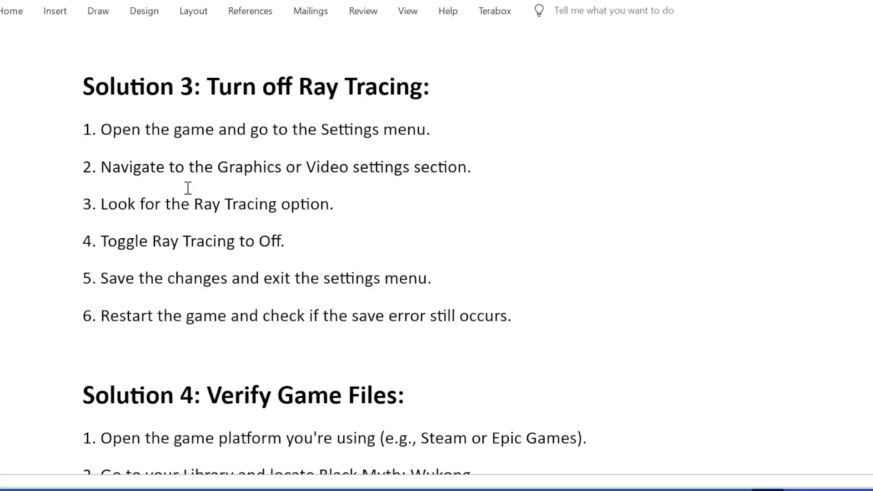
mouse_move(326, 199)
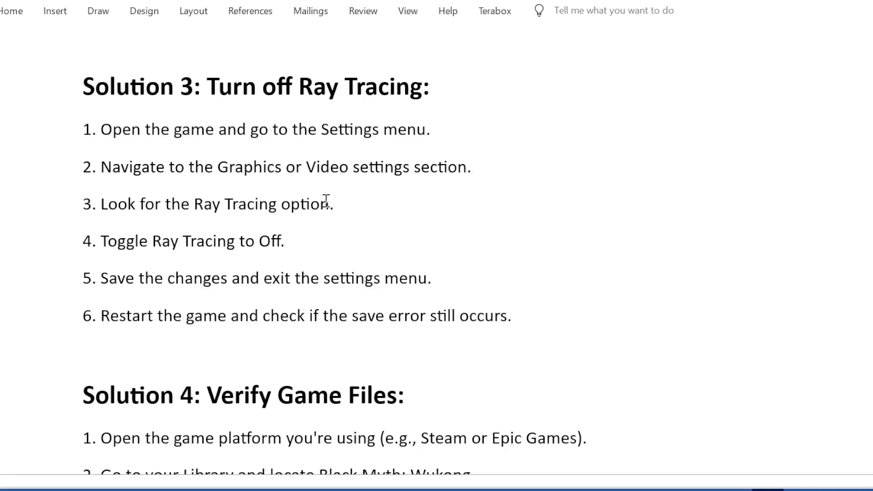
mouse_move(194, 242)
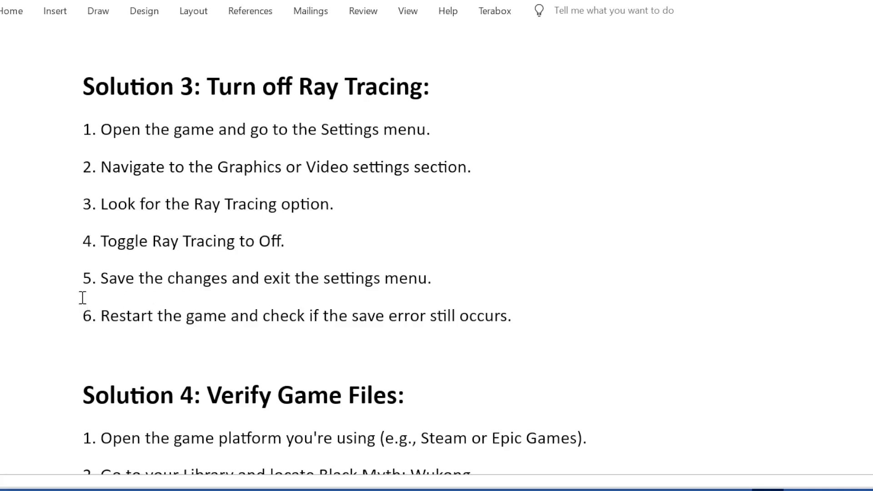
mouse_move(381, 286)
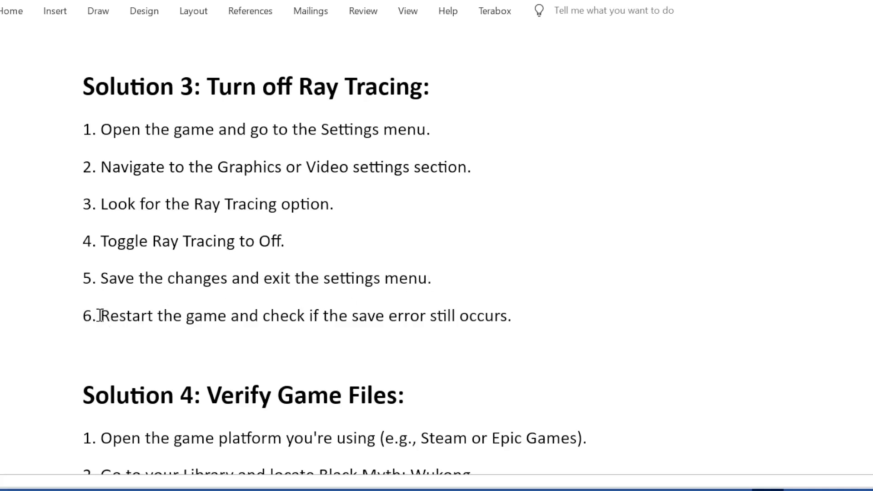
mouse_move(437, 321)
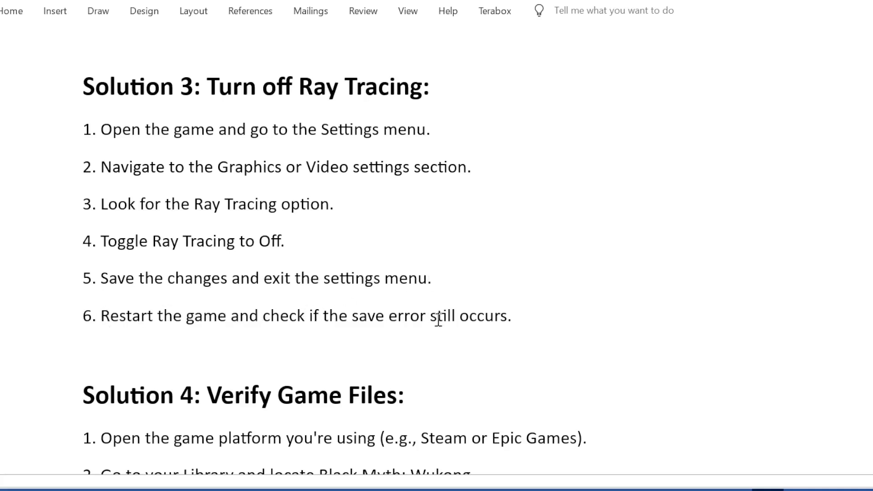
scroll("down", 3)
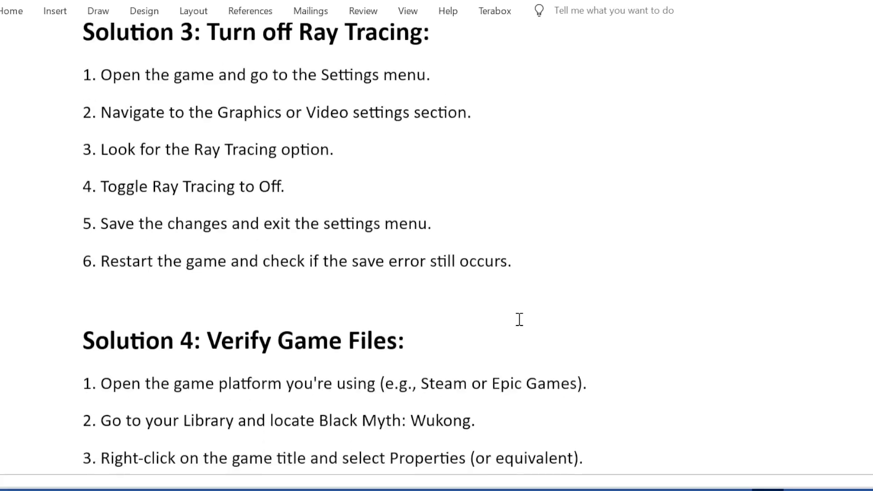
scroll("down", 3)
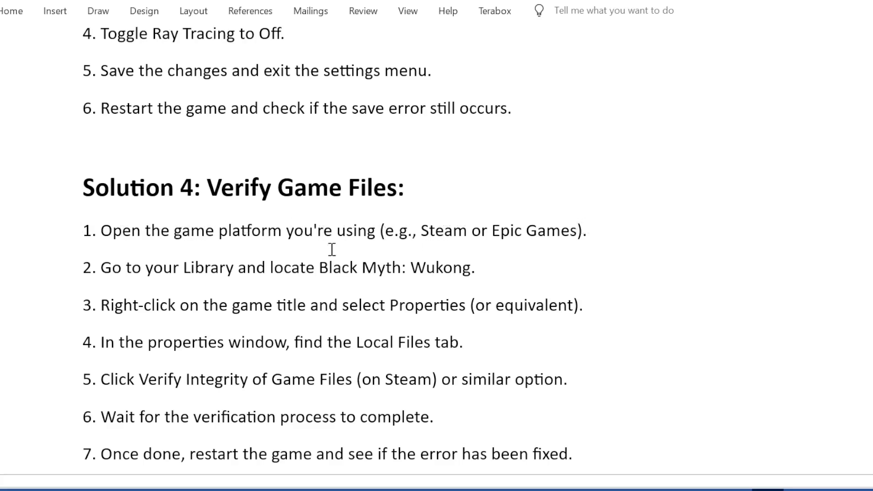
mouse_move(230, 267)
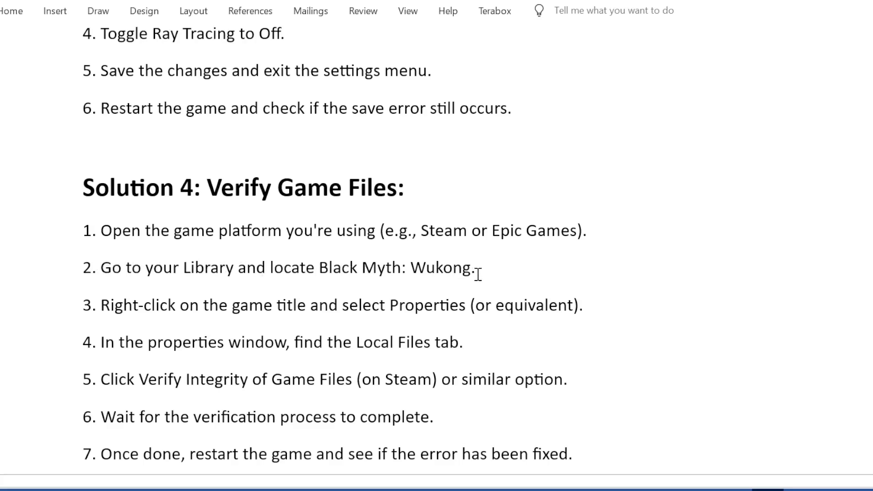
mouse_move(296, 314)
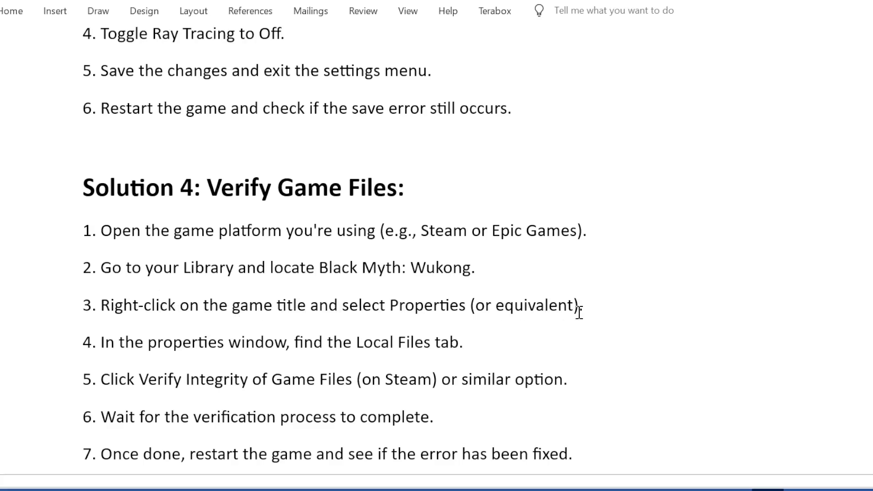
mouse_move(124, 342)
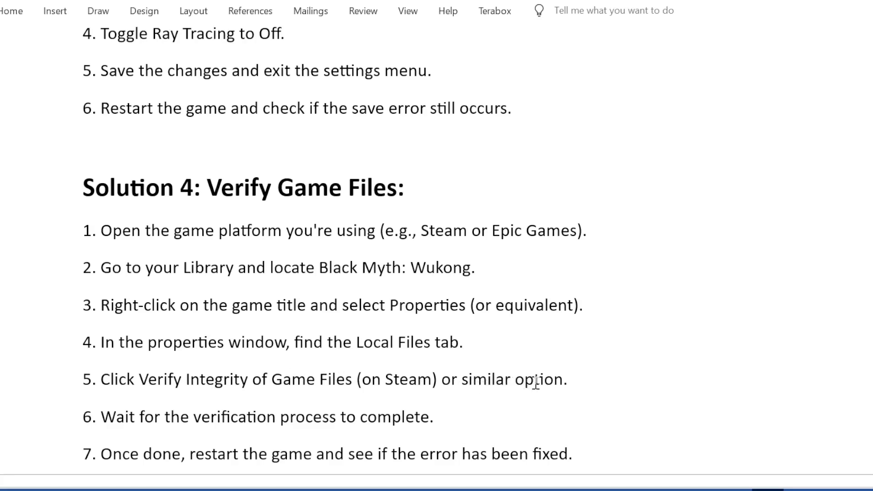
mouse_move(114, 425)
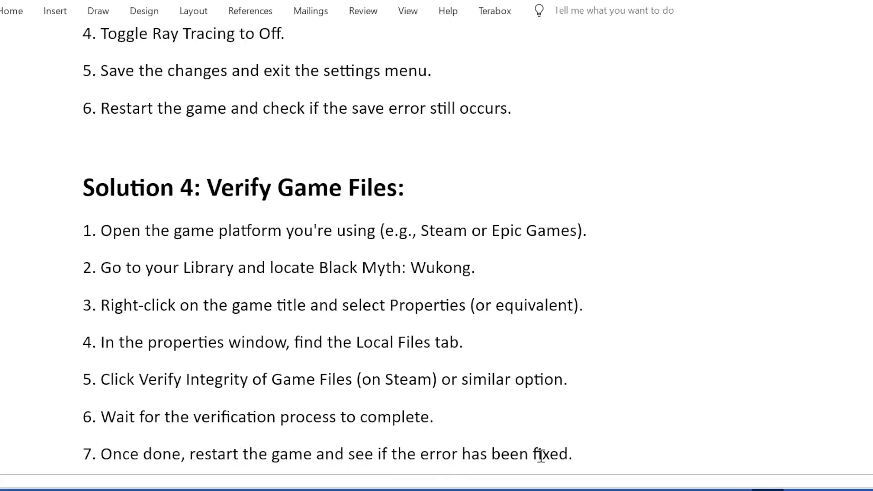
scroll("down", 3)
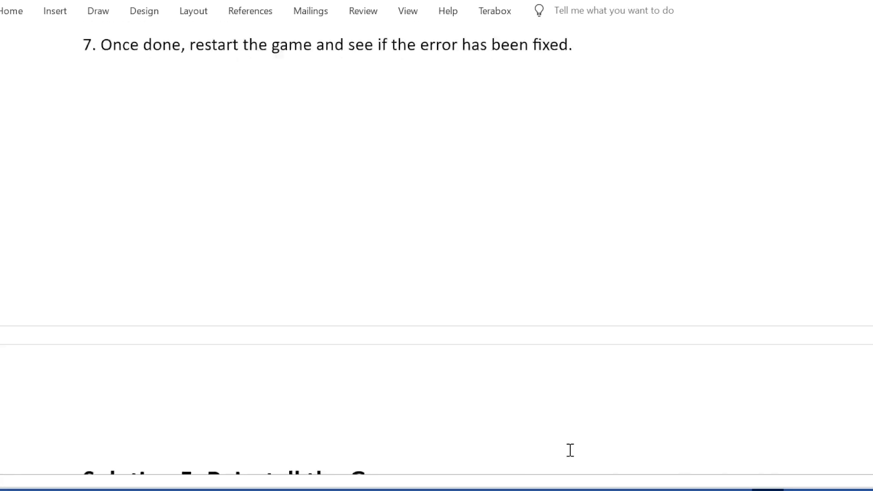
scroll("down", 3)
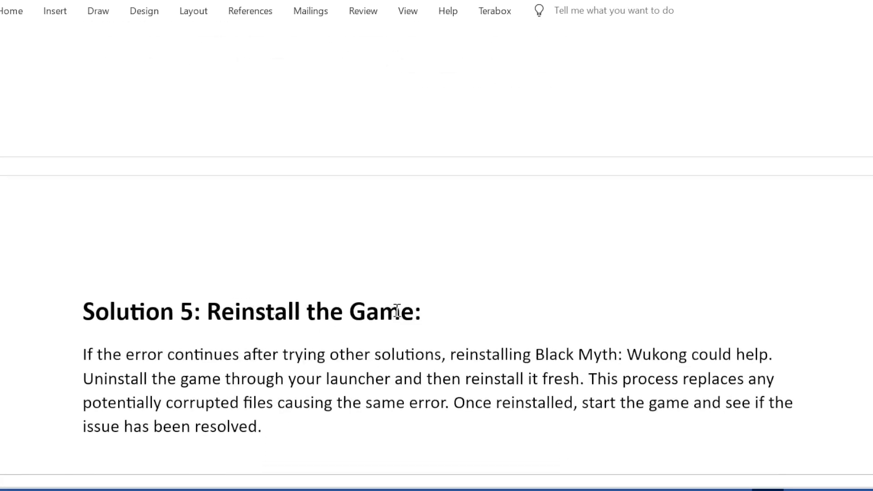
mouse_move(282, 358)
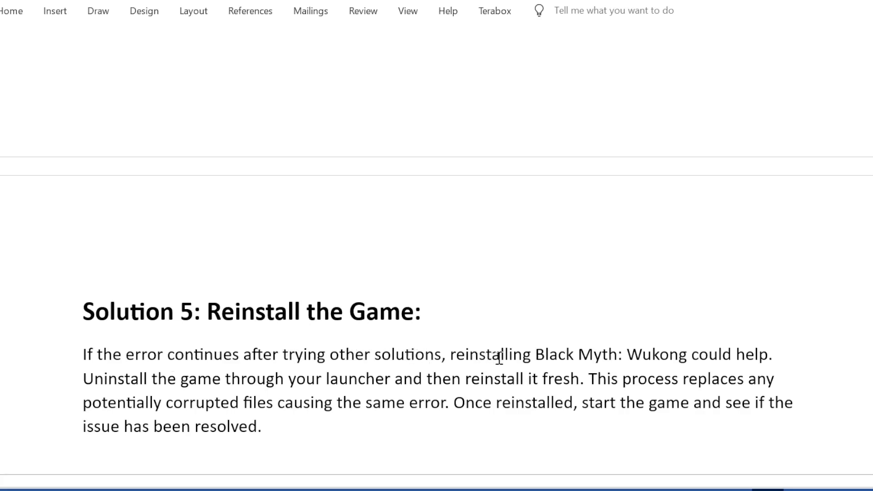
mouse_move(669, 347)
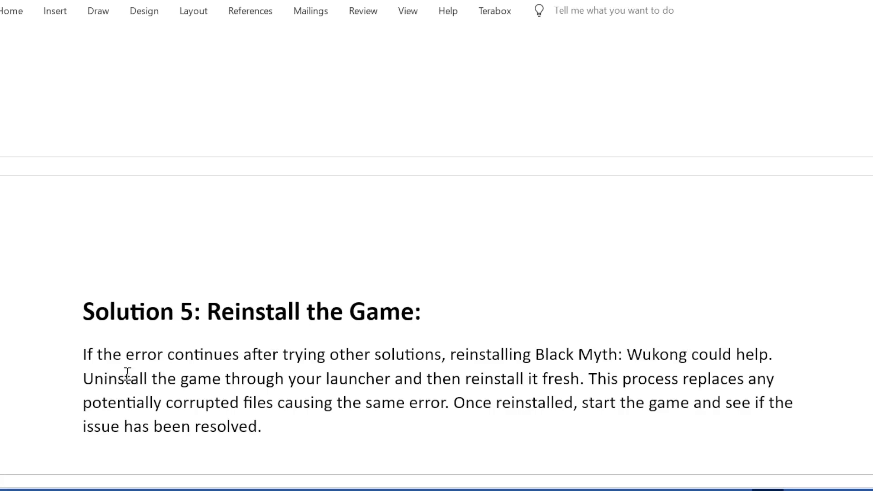
mouse_move(441, 382)
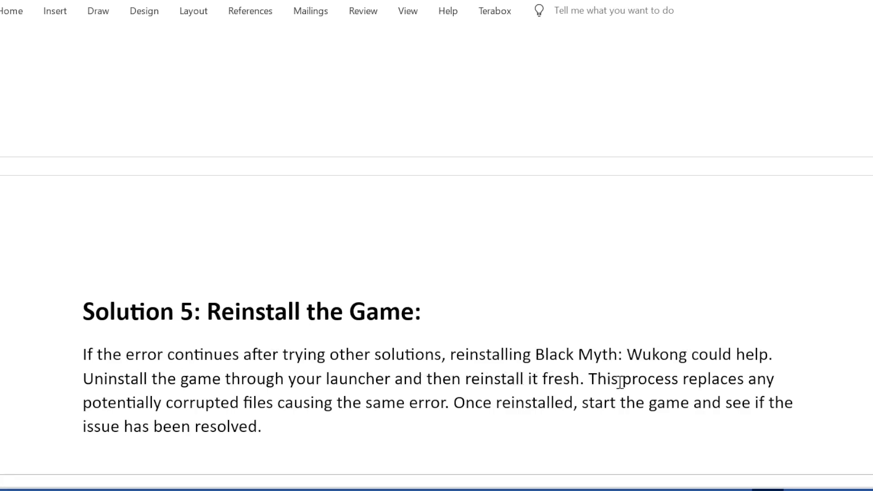
mouse_move(244, 421)
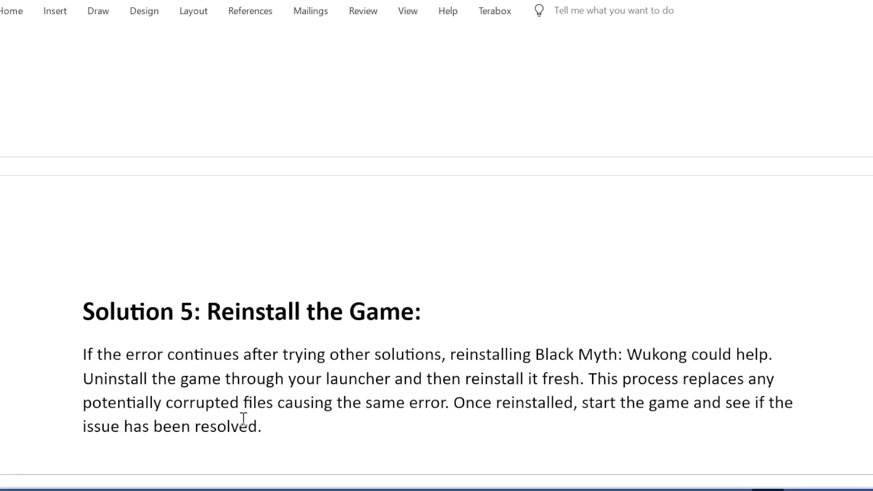
mouse_move(466, 405)
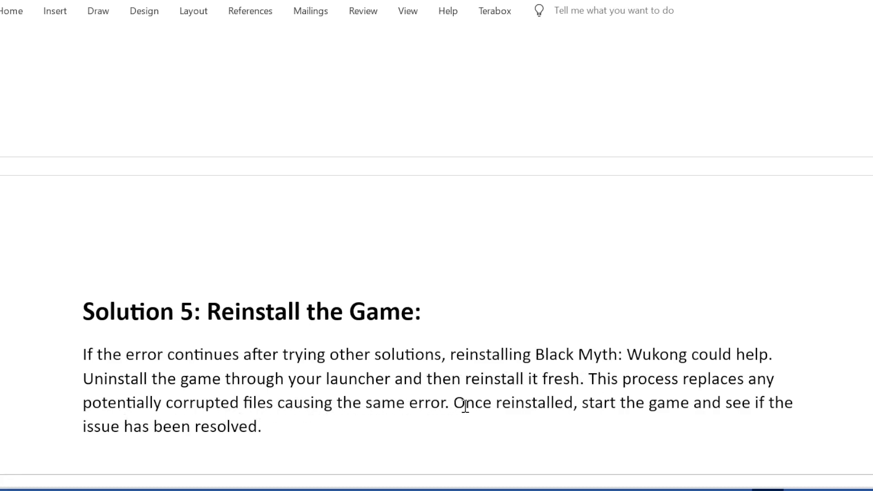
mouse_move(667, 407)
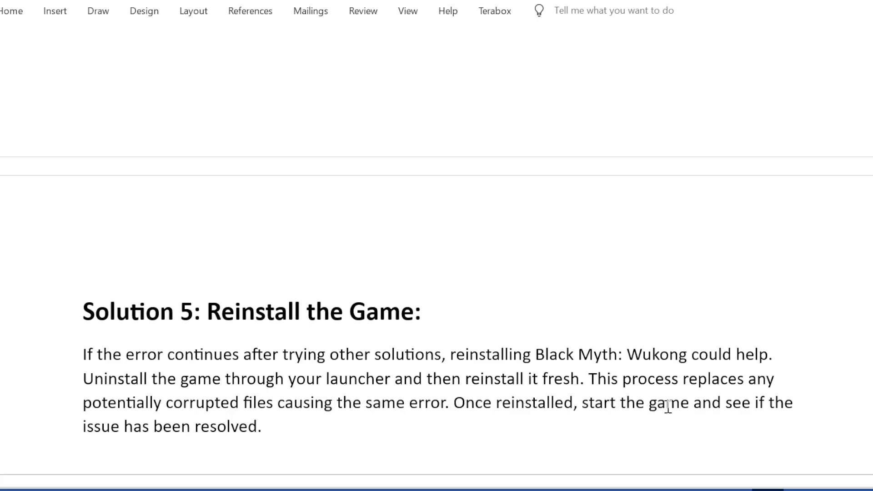